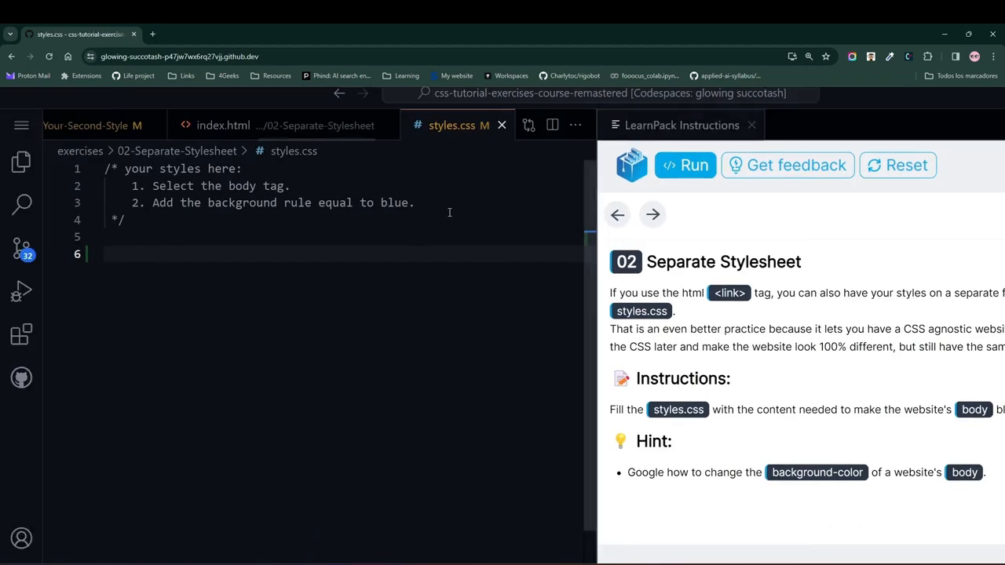
Check the page markup in index.html, then return to styles.css.
left_click(223, 126)
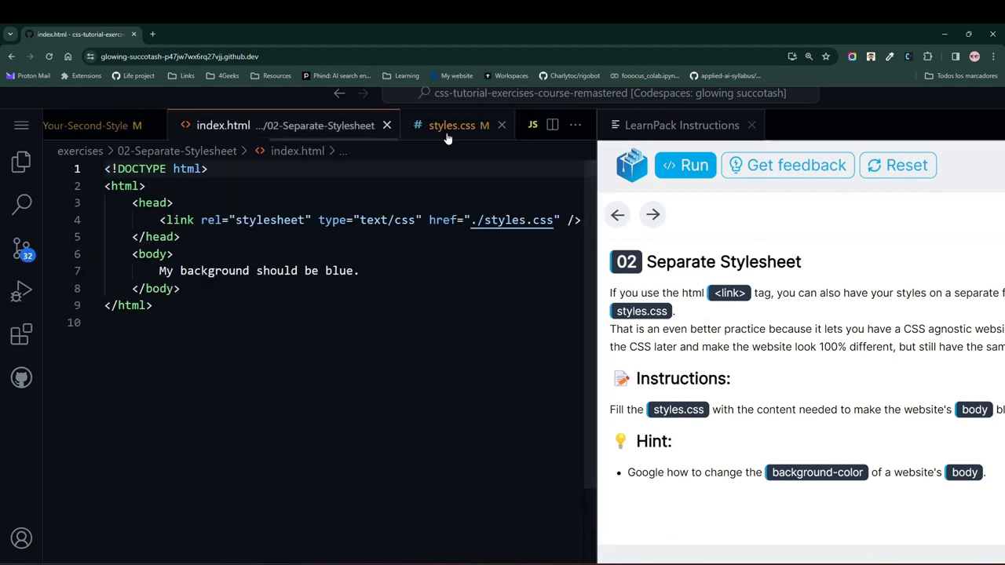
left_click(452, 125)
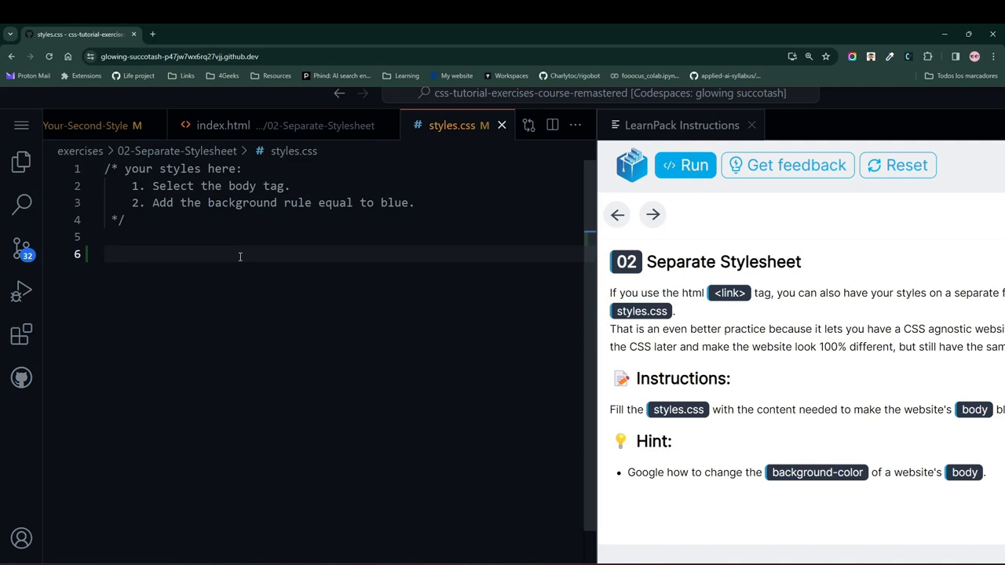
Add a body rule with background-color: blue, choosing blue from autocomplete.
type("body {")
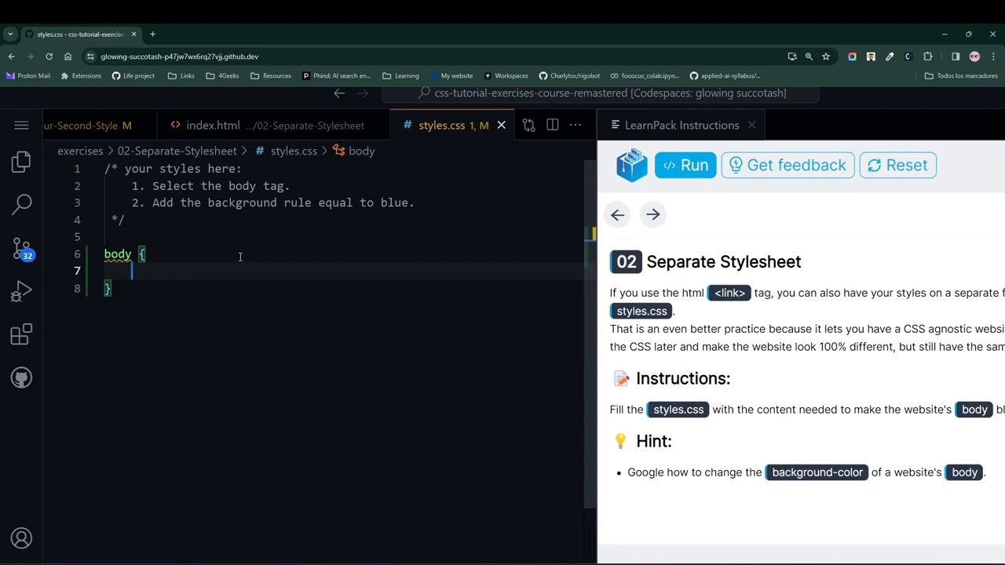
type("back")
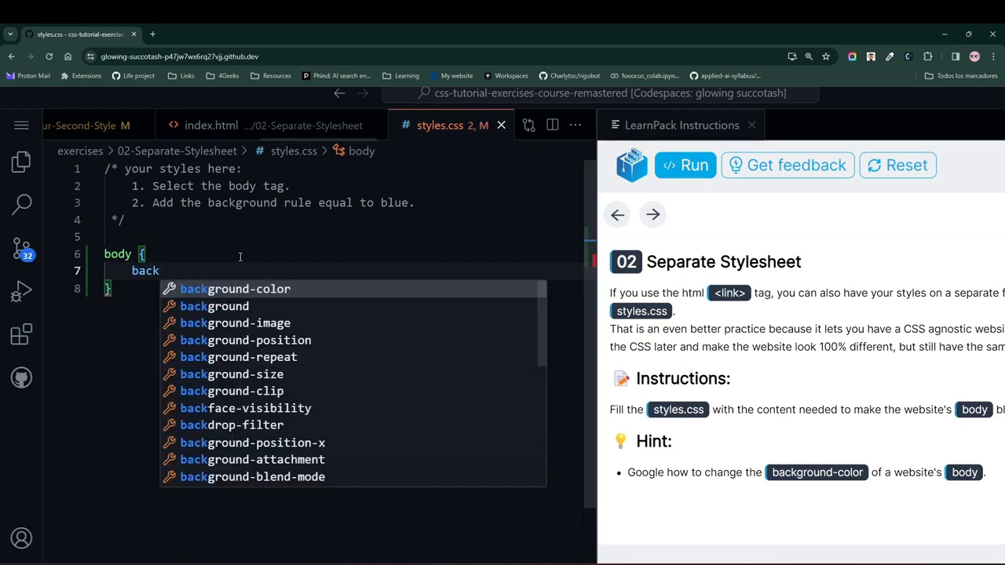
type("ground-color: bl;")
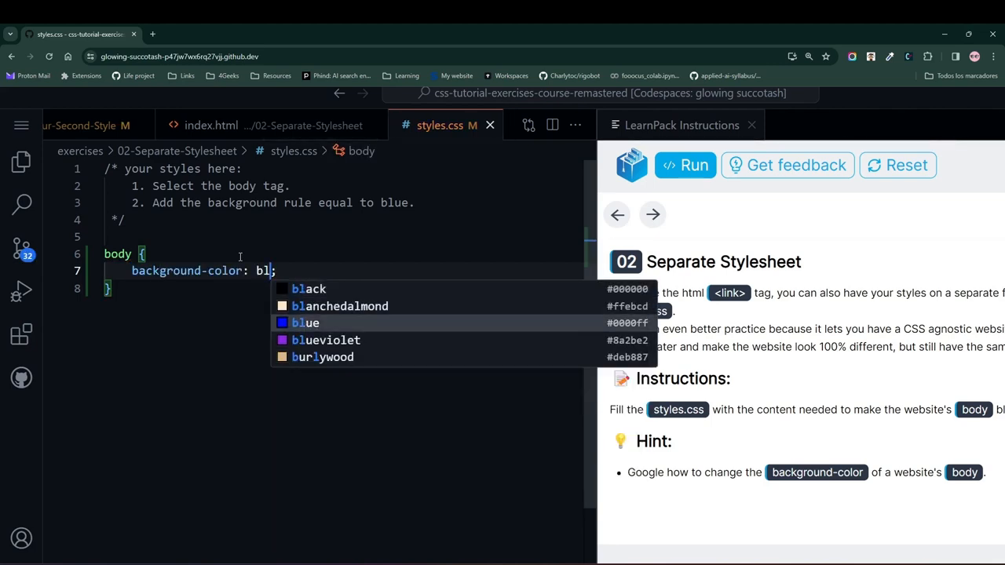
left_click(685, 165)
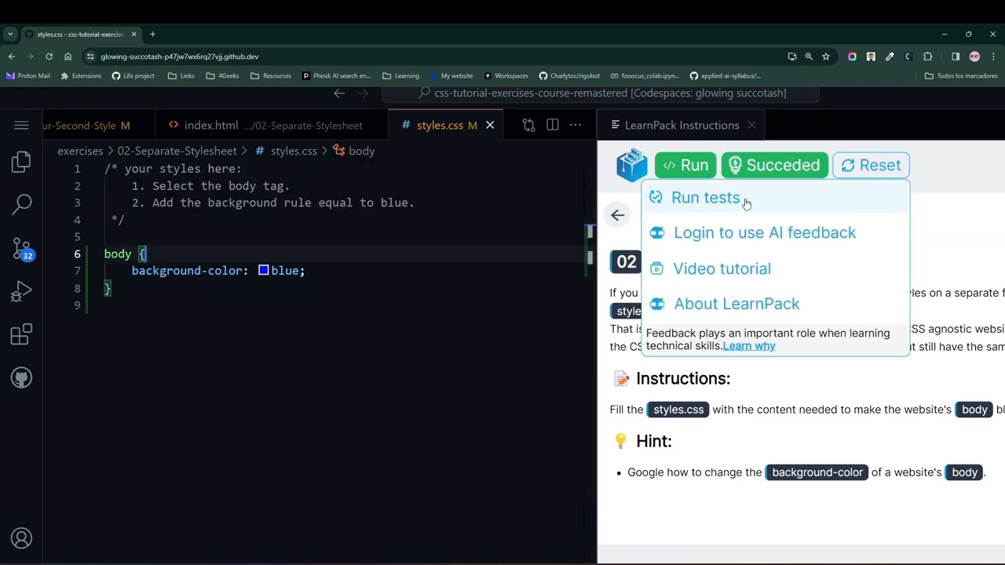
Run the LearnPack exercise tests from the feedback dropdown.
left_click(703, 198)
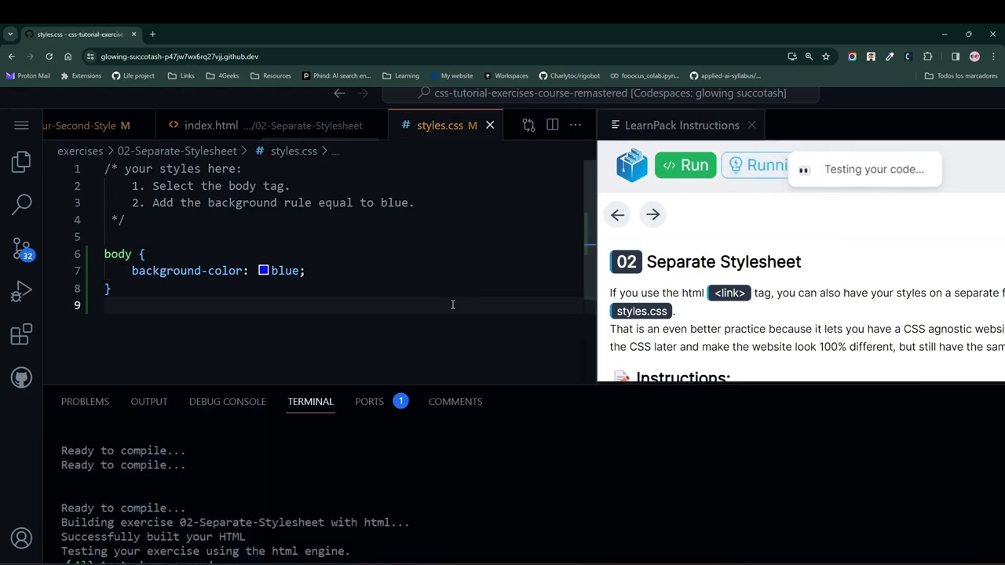